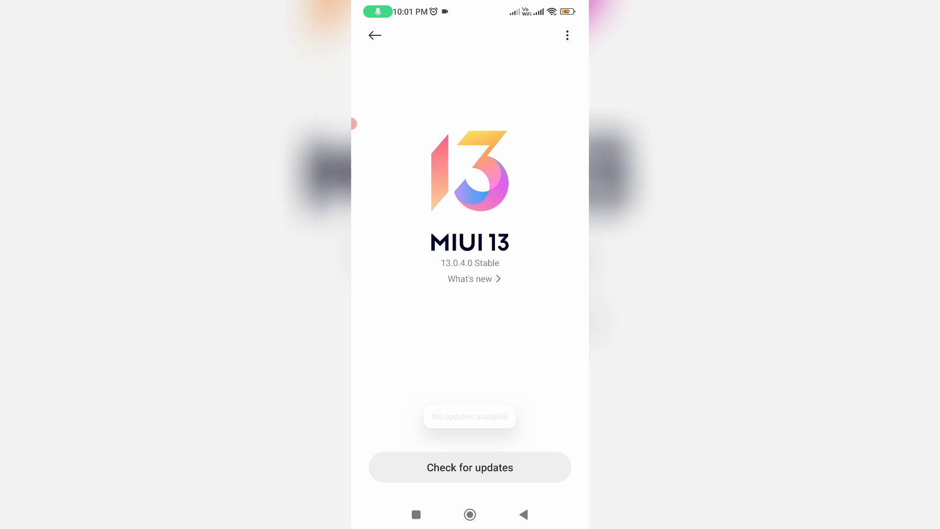
# Return to the home screen from the MIUI 13.0.0.4 update page.
pyautogui.click(469, 467)
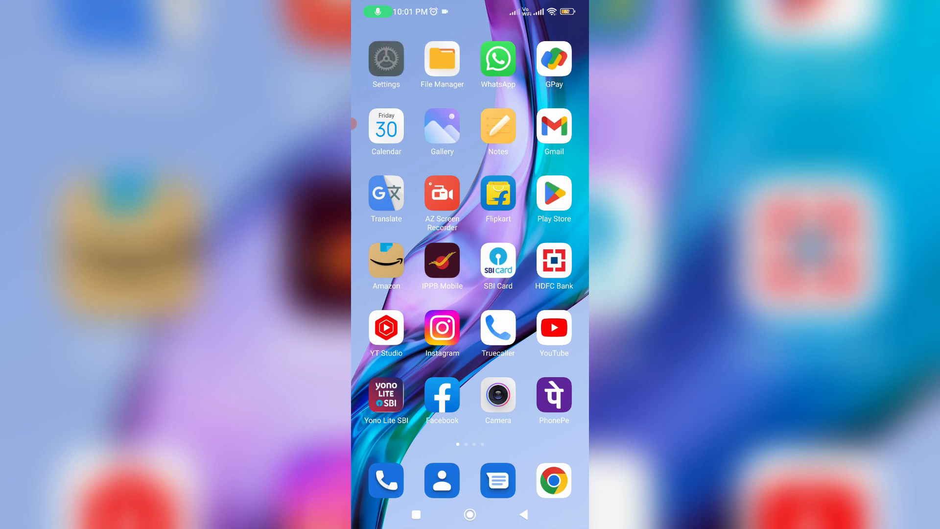
# Reach the Home screen settings page from the Settings app.
pyautogui.click(386, 59)
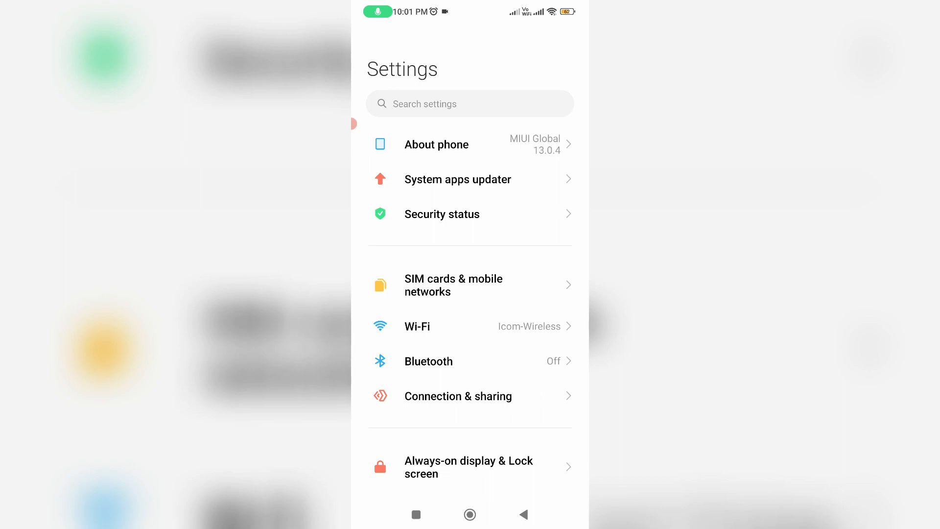
pyautogui.scroll(-3)
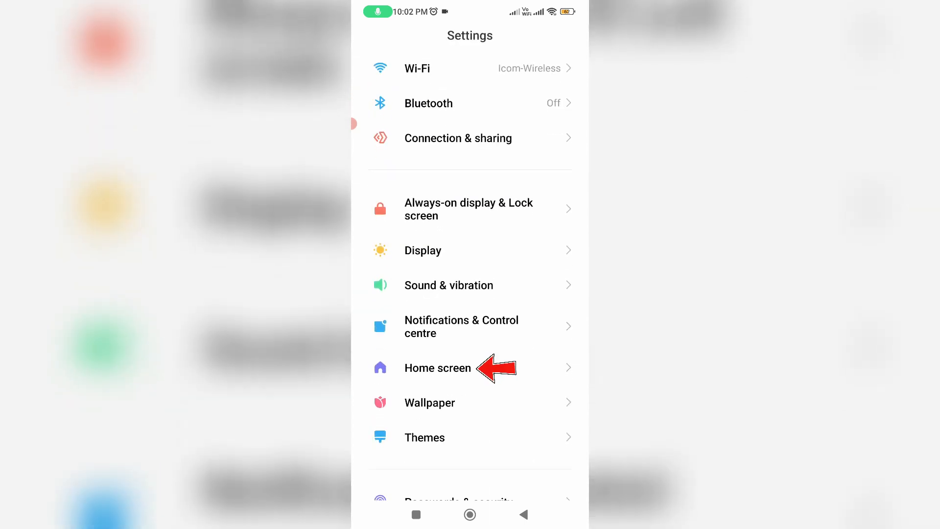
pyautogui.click(438, 367)
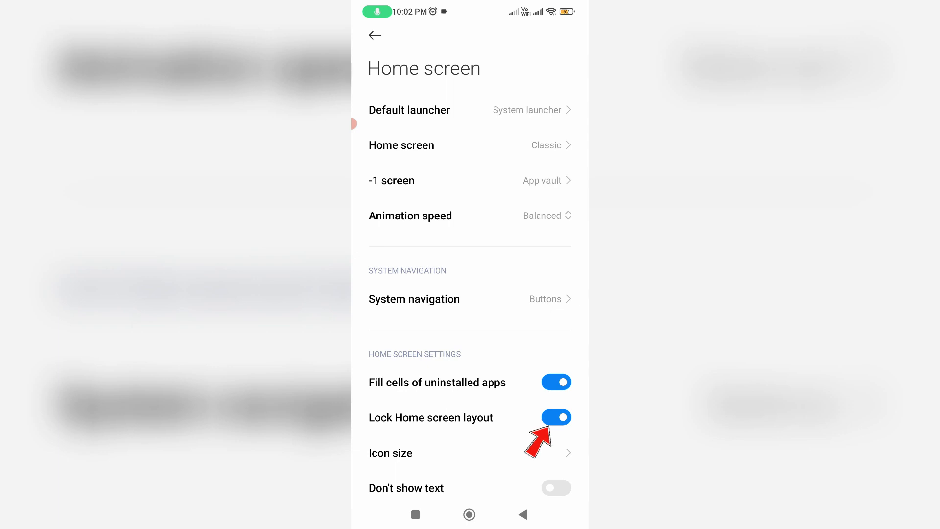
# Switch Lock Home screen layout off and return to the home screen.
pyautogui.click(556, 417)
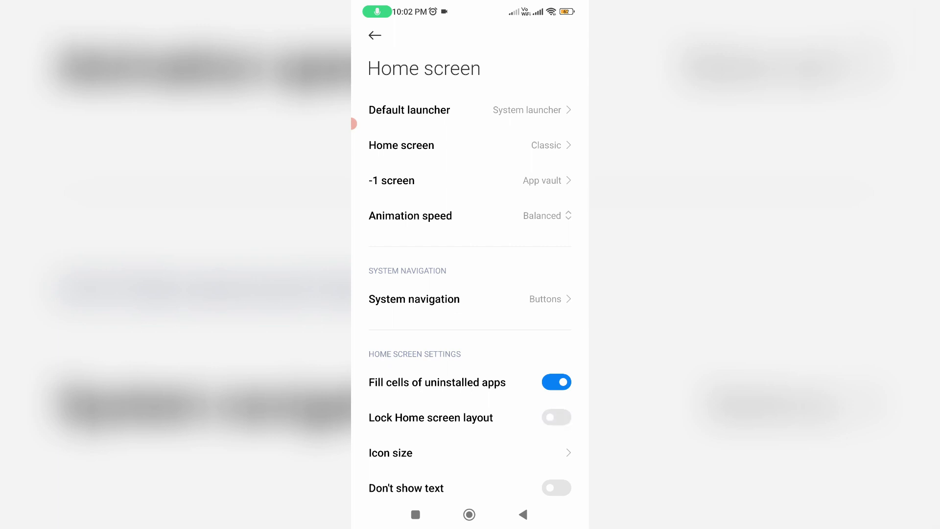
pyautogui.click(469, 514)
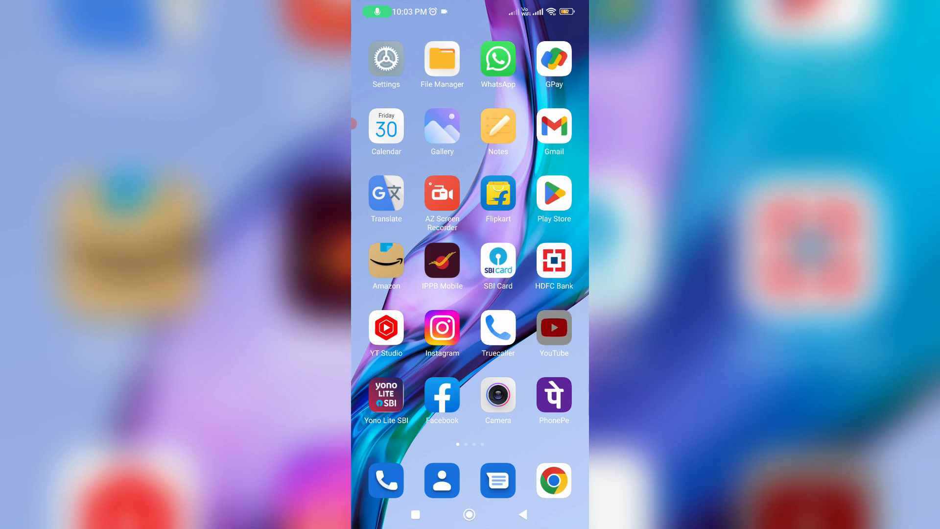
# Move the Duo icon to a lower spot on the last home screen page.
pyautogui.hscroll(-3)
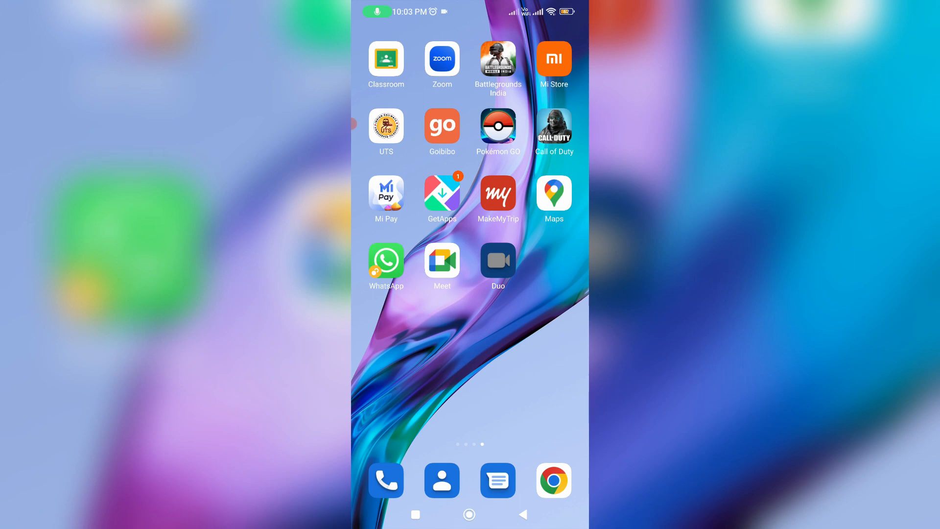
pyautogui.moveTo(498, 262); pyautogui.dragTo(476, 362)
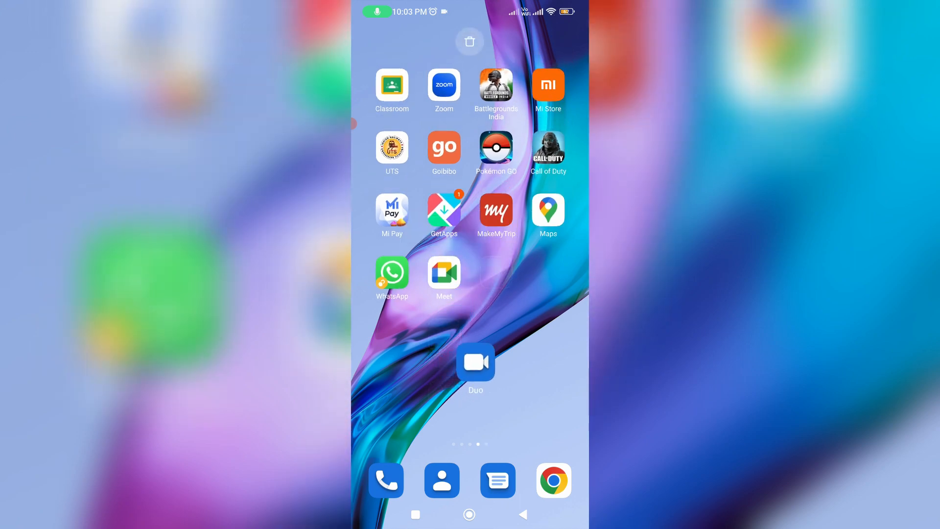